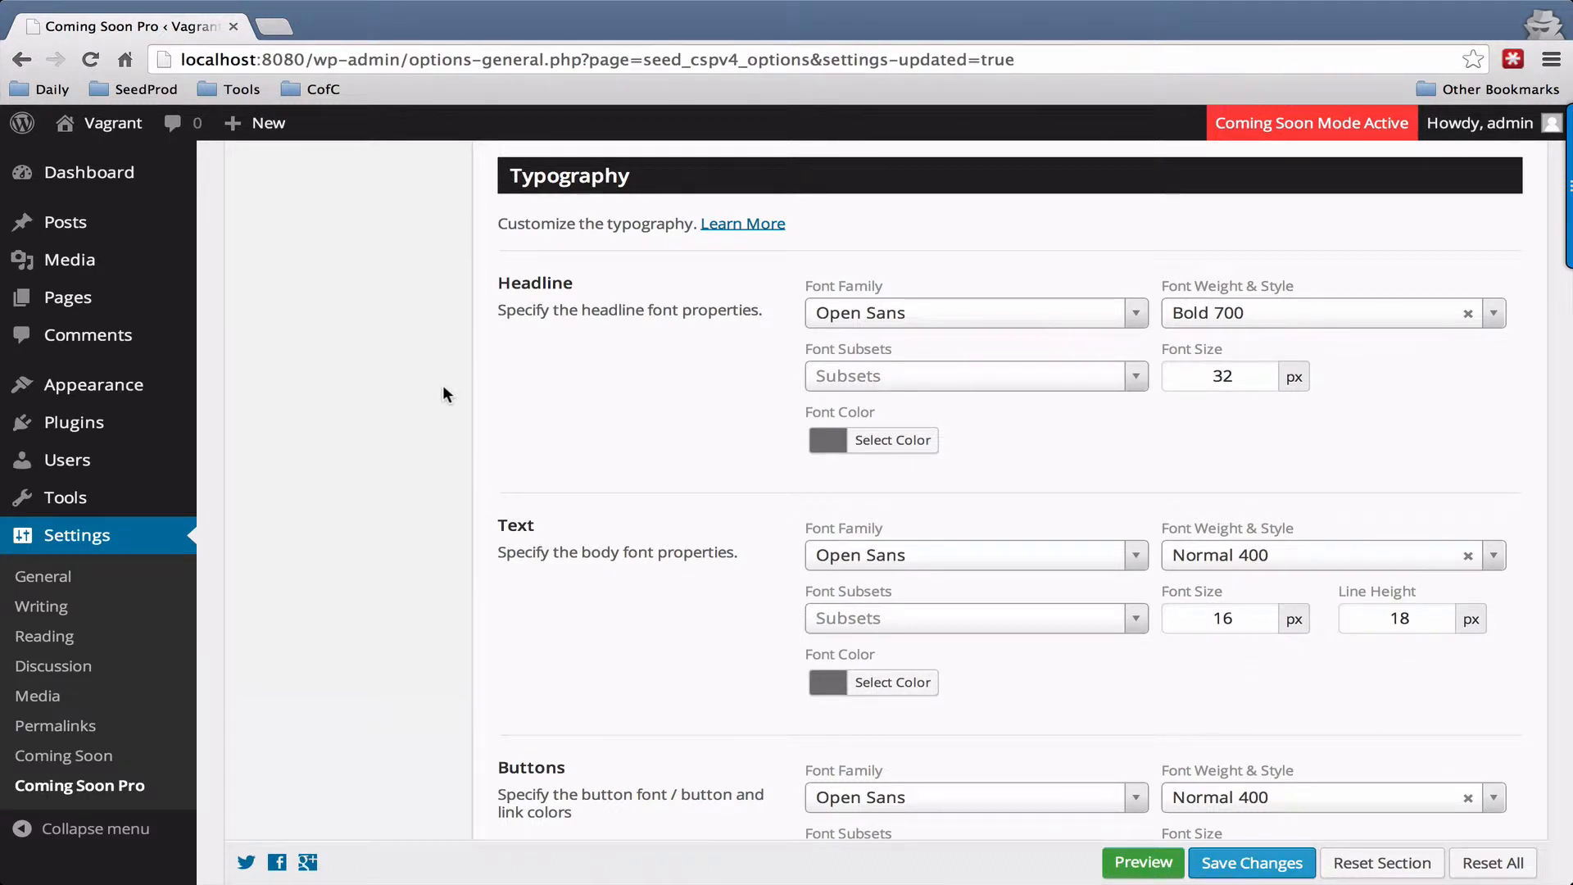
{"action": "mouse_move", "coordinate": [484, 382]}
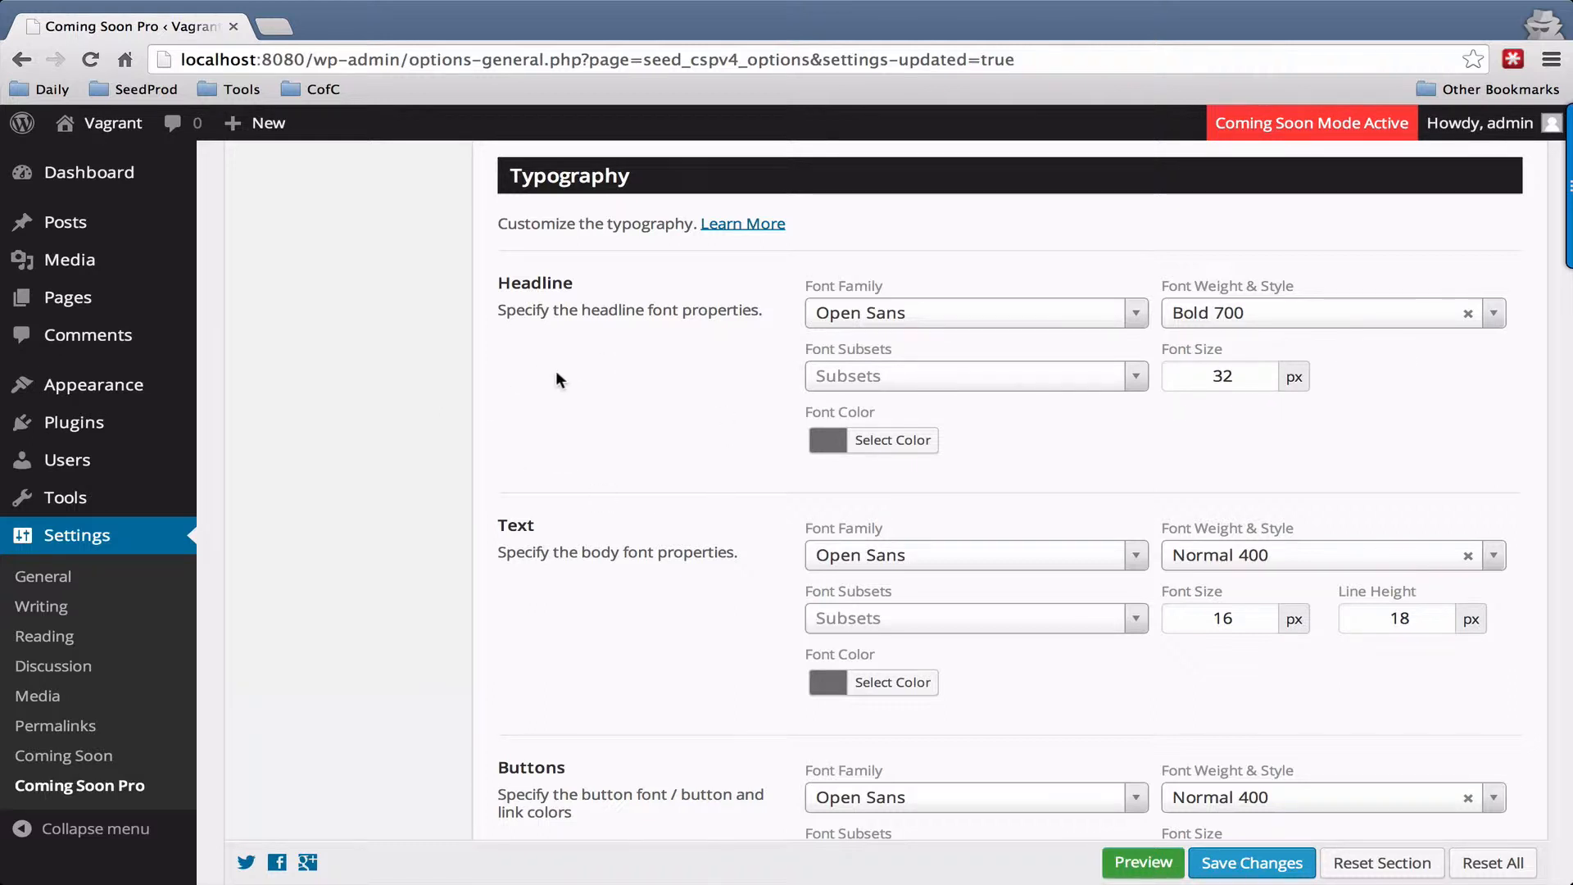
{"action": "mouse_move", "coordinate": [603, 665]}
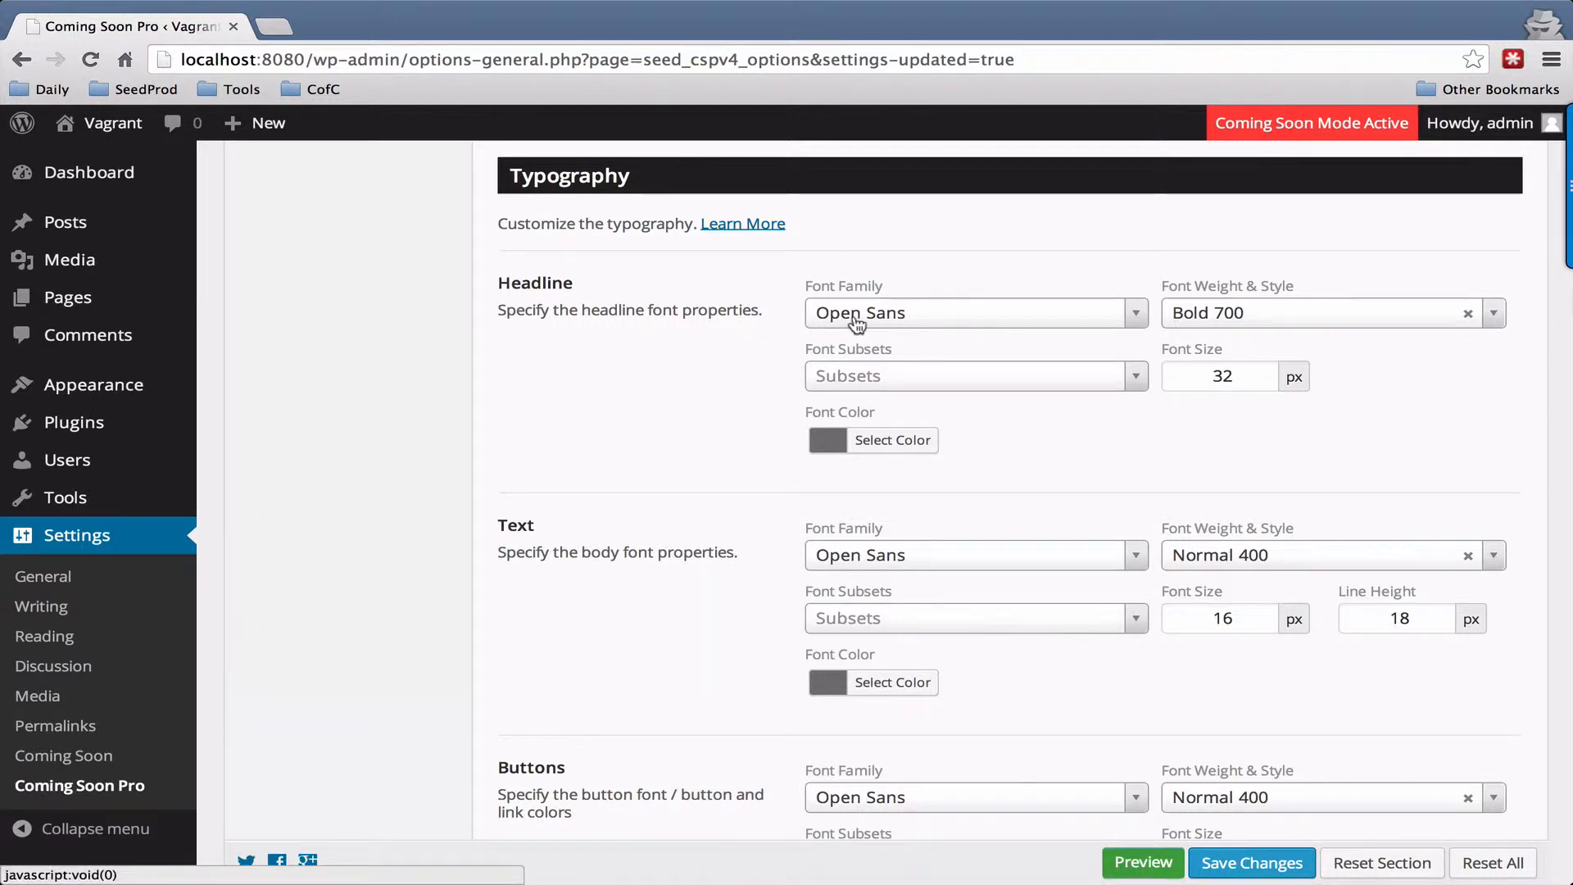
- Browse the headline font families, then open the Preview page in a new tab
{"action": "left_click", "coordinate": [971, 312]}
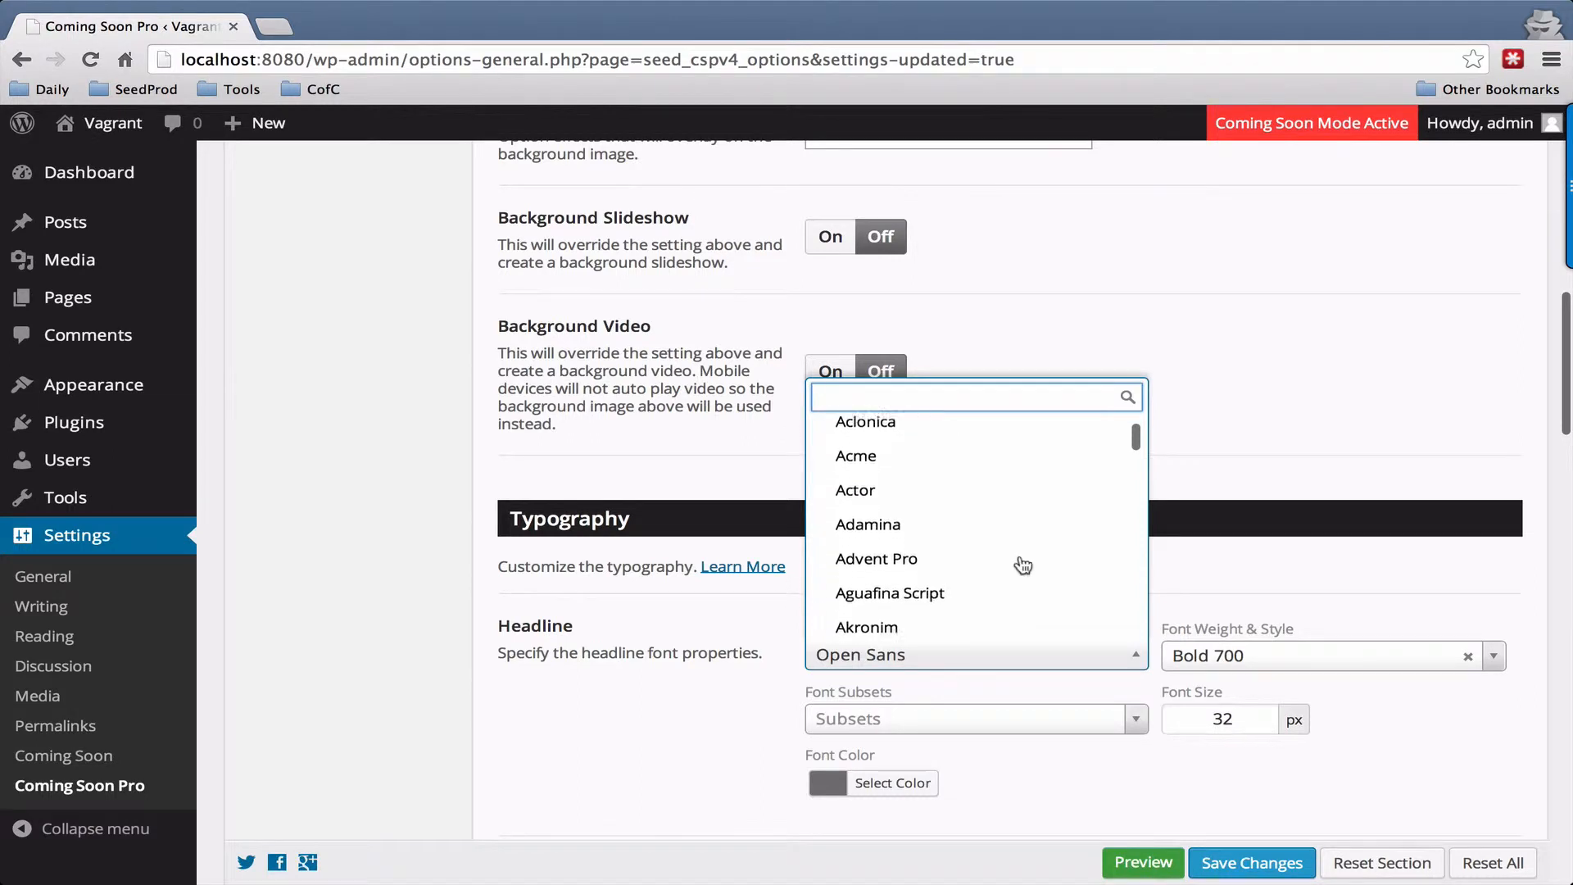
{"action": "scroll", "scroll_direction": "down", "scroll_amount": 3}
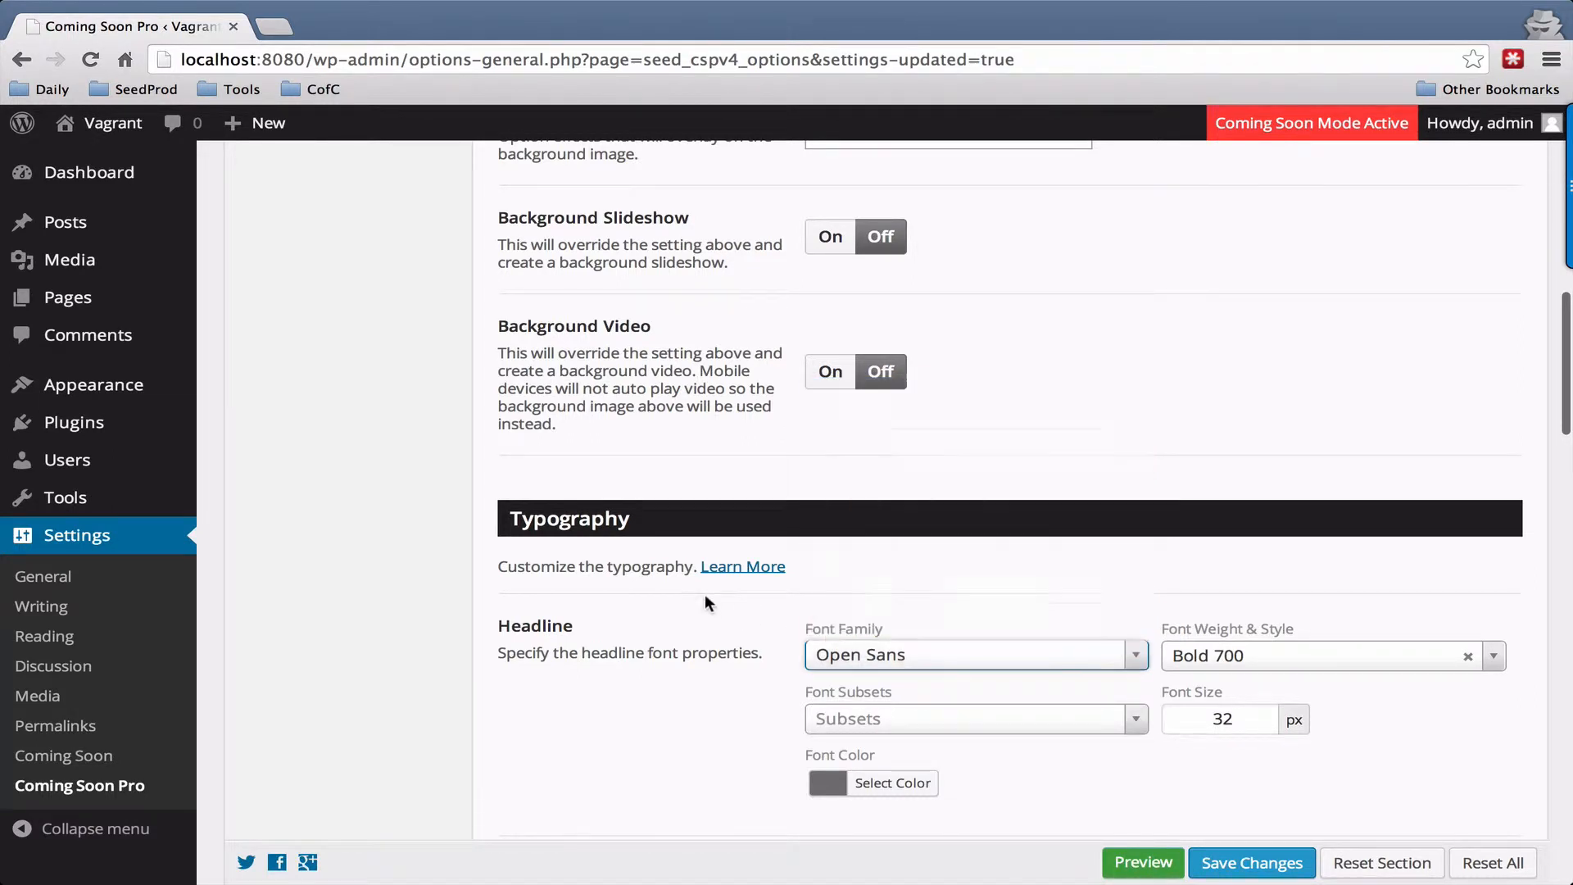
{"action": "scroll", "scroll_direction": "down", "scroll_amount": 3}
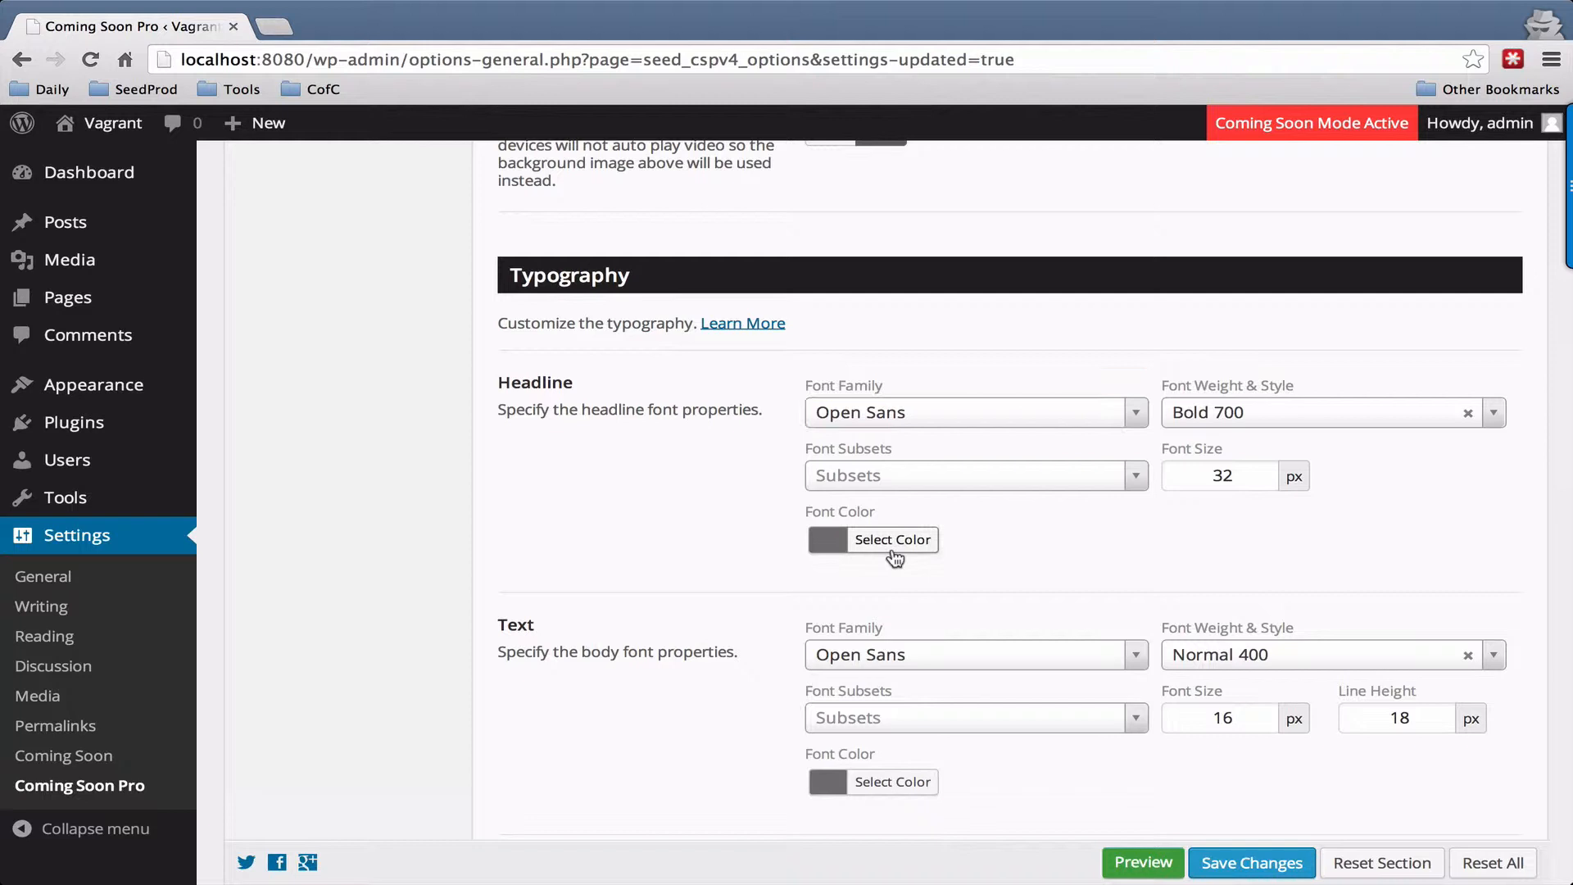
{"action": "scroll", "scroll_direction": "down", "scroll_amount": 3}
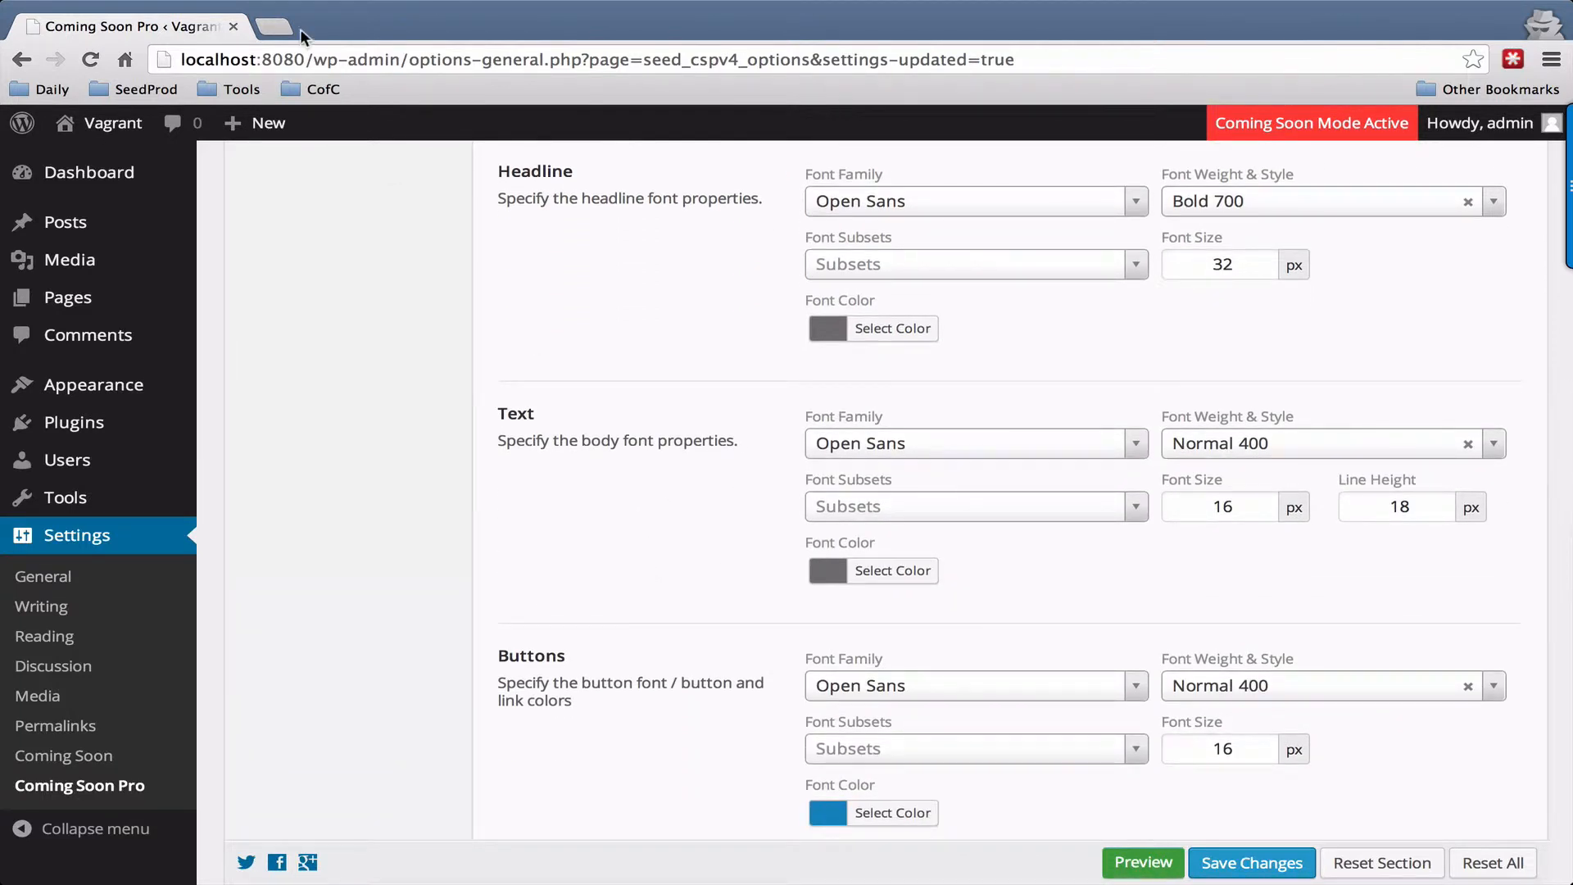
{"action": "right_click", "coordinate": [1143, 862]}
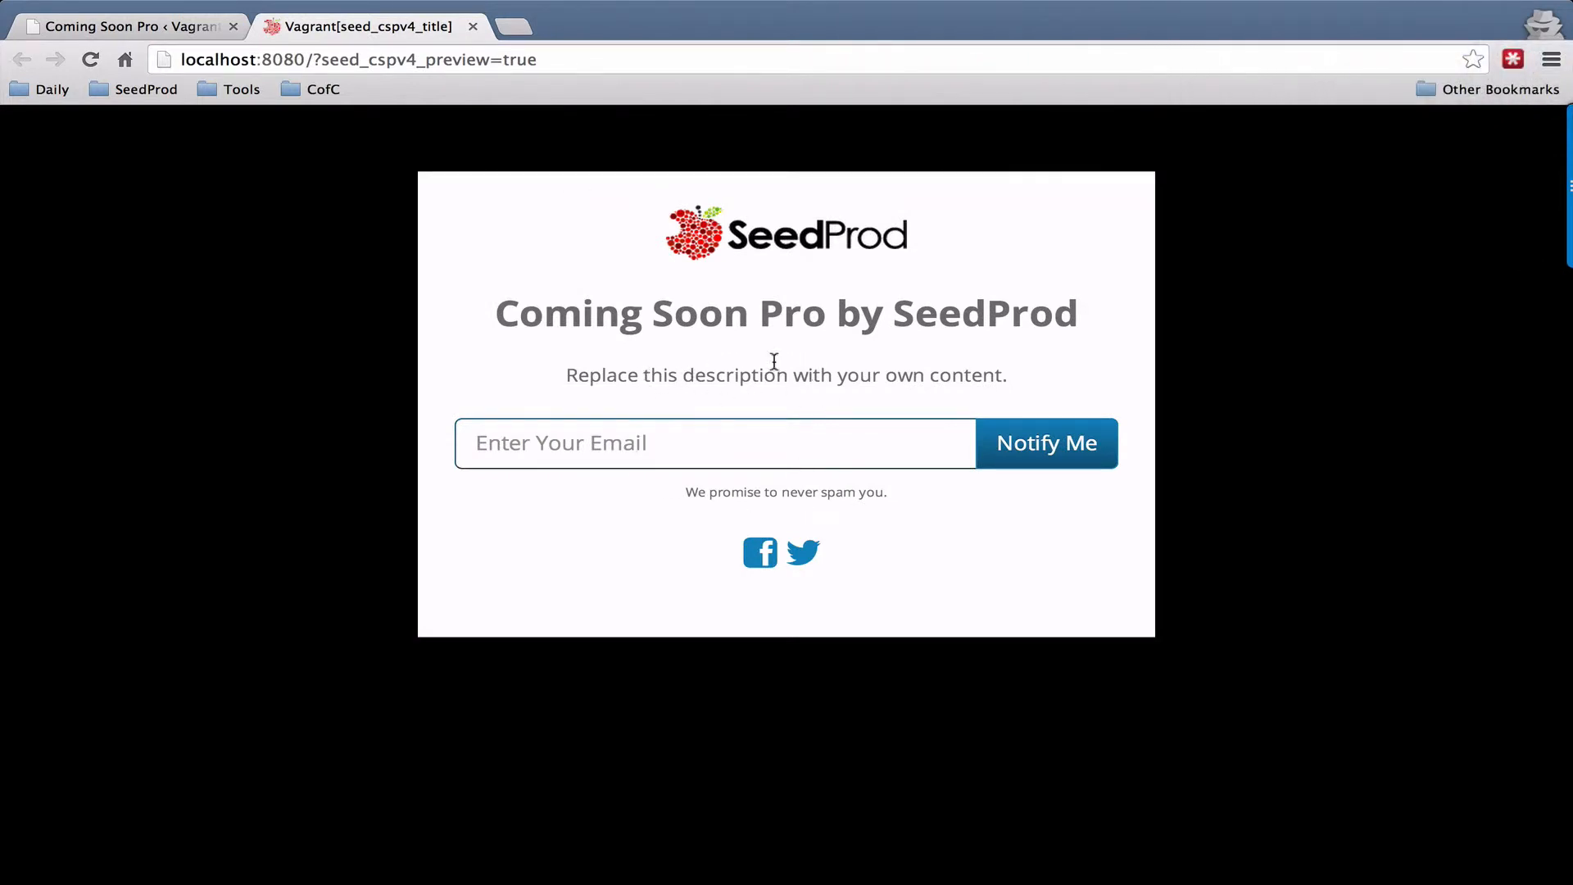
{"action": "mouse_move", "coordinate": [1045, 451]}
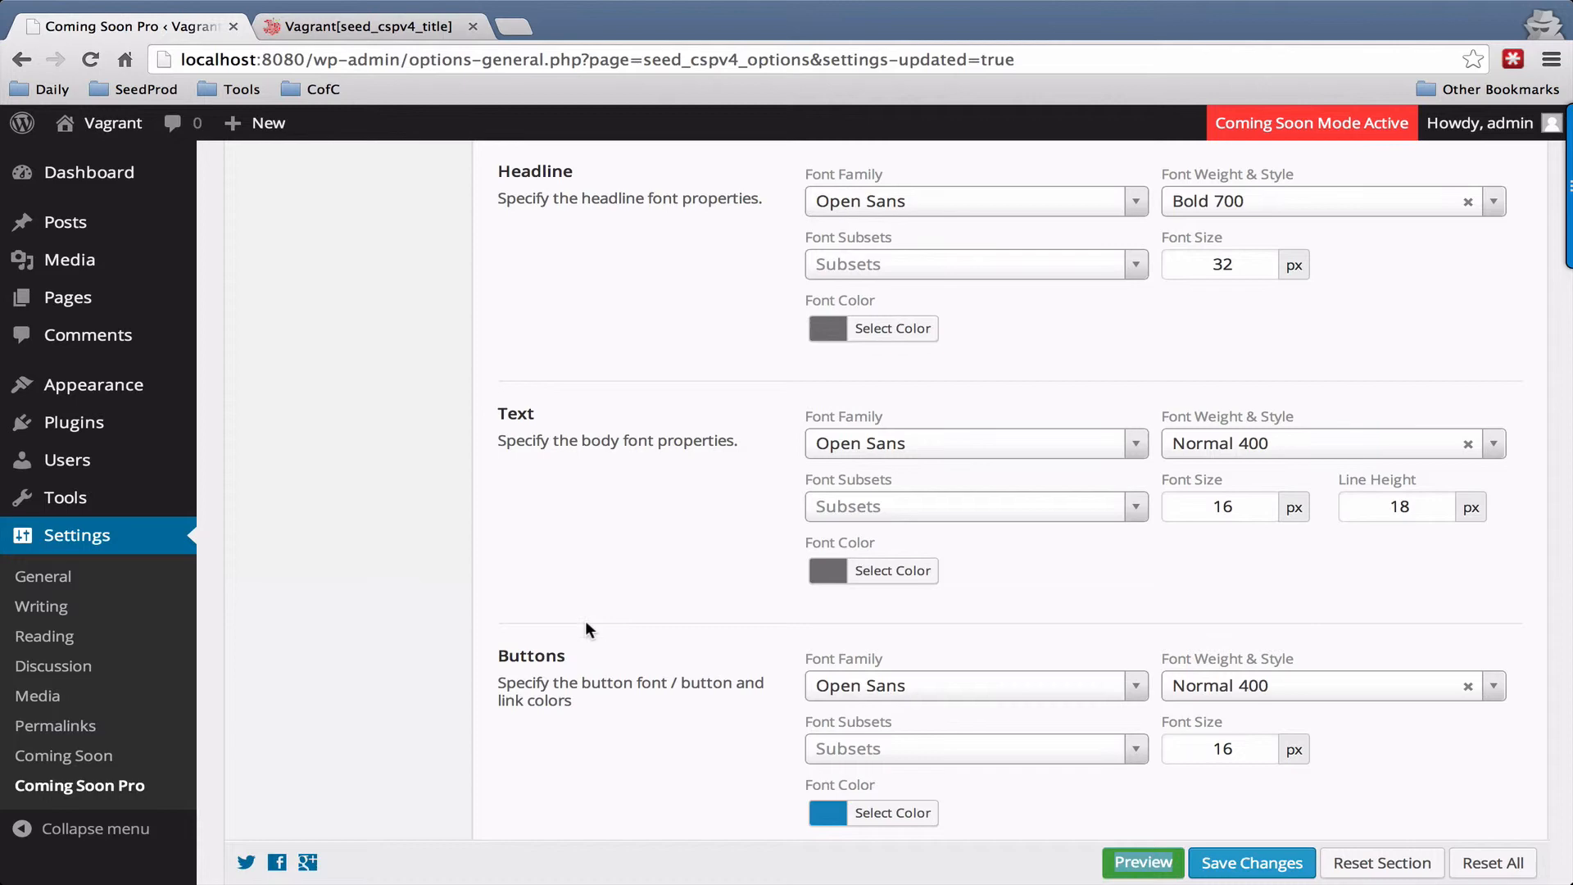
- Return to settings and show the Buttons, Typekit Kit ID and Text Effects options
{"action": "scroll", "scroll_direction": "down", "scroll_amount": 3}
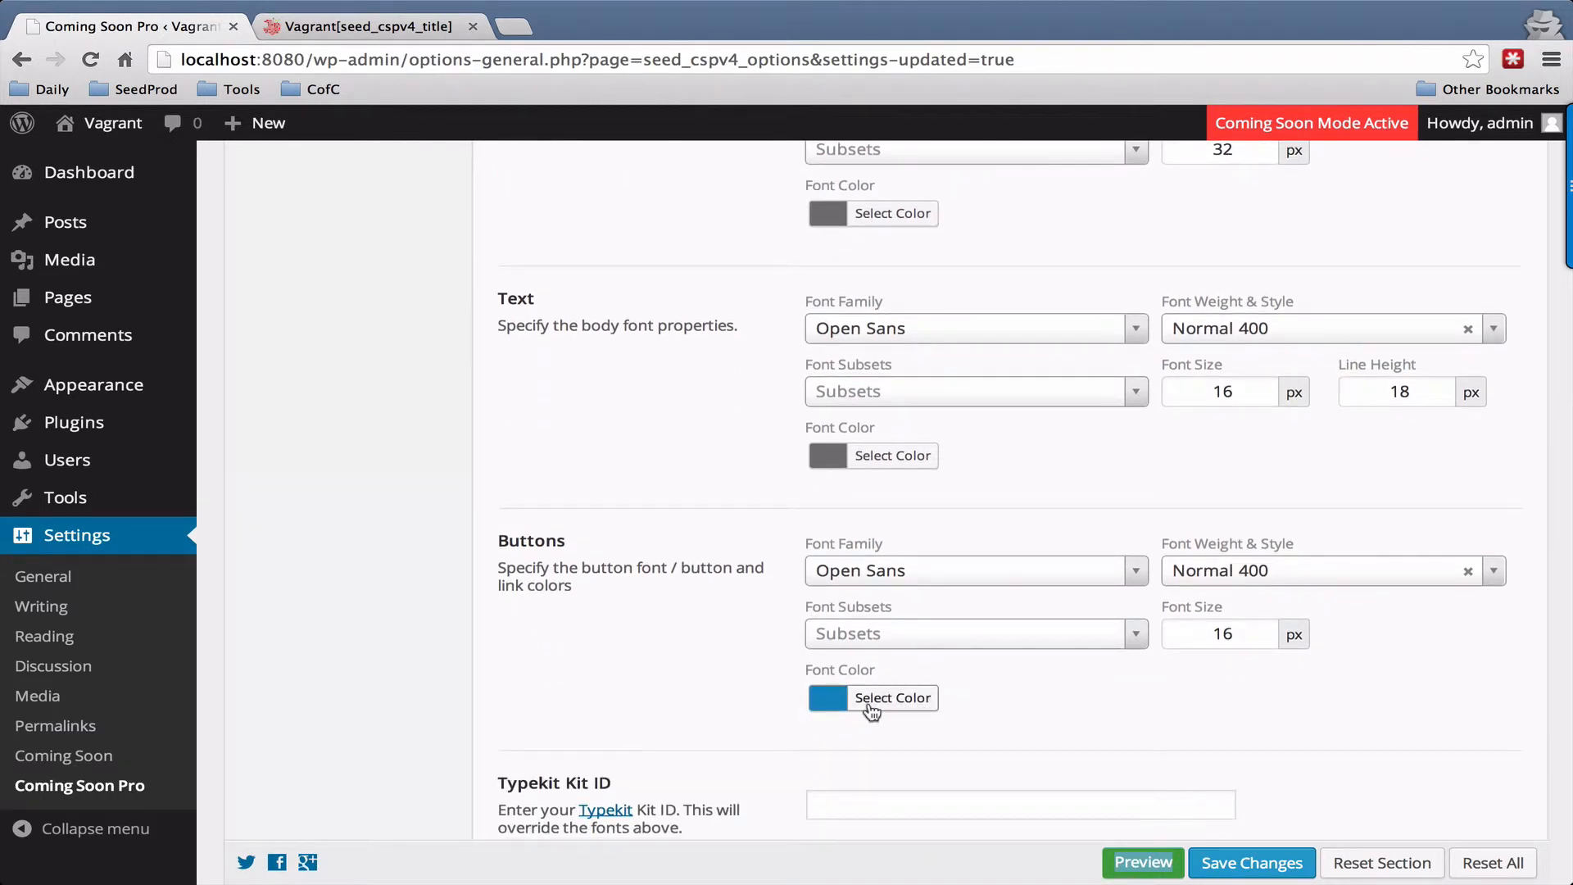
{"action": "key", "text": "F3"}
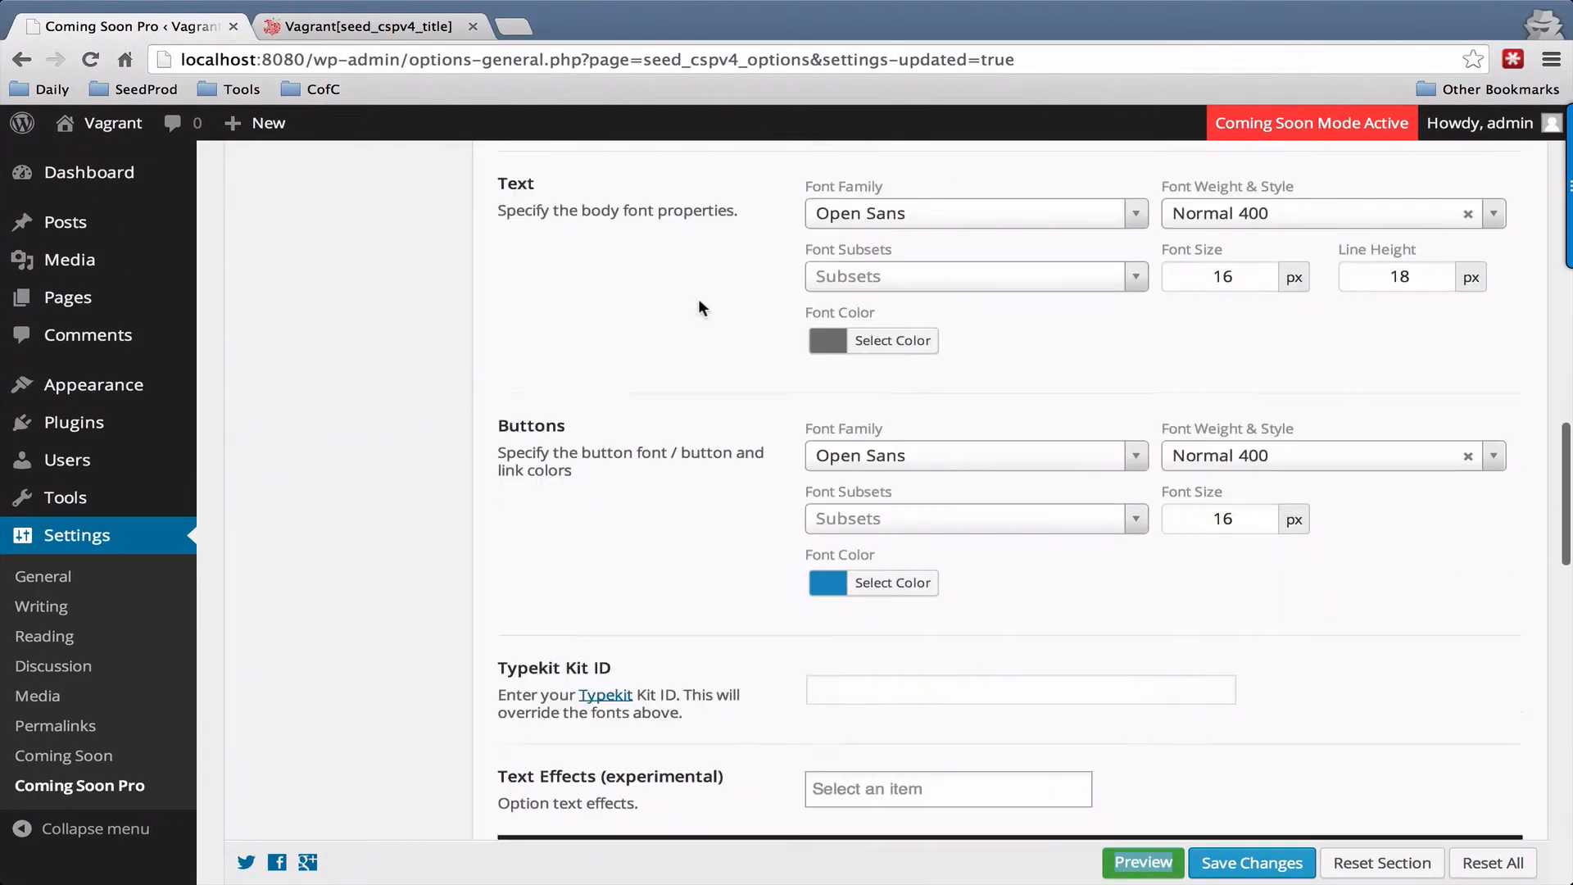
{"action": "scroll", "scroll_direction": "down", "scroll_amount": 3}
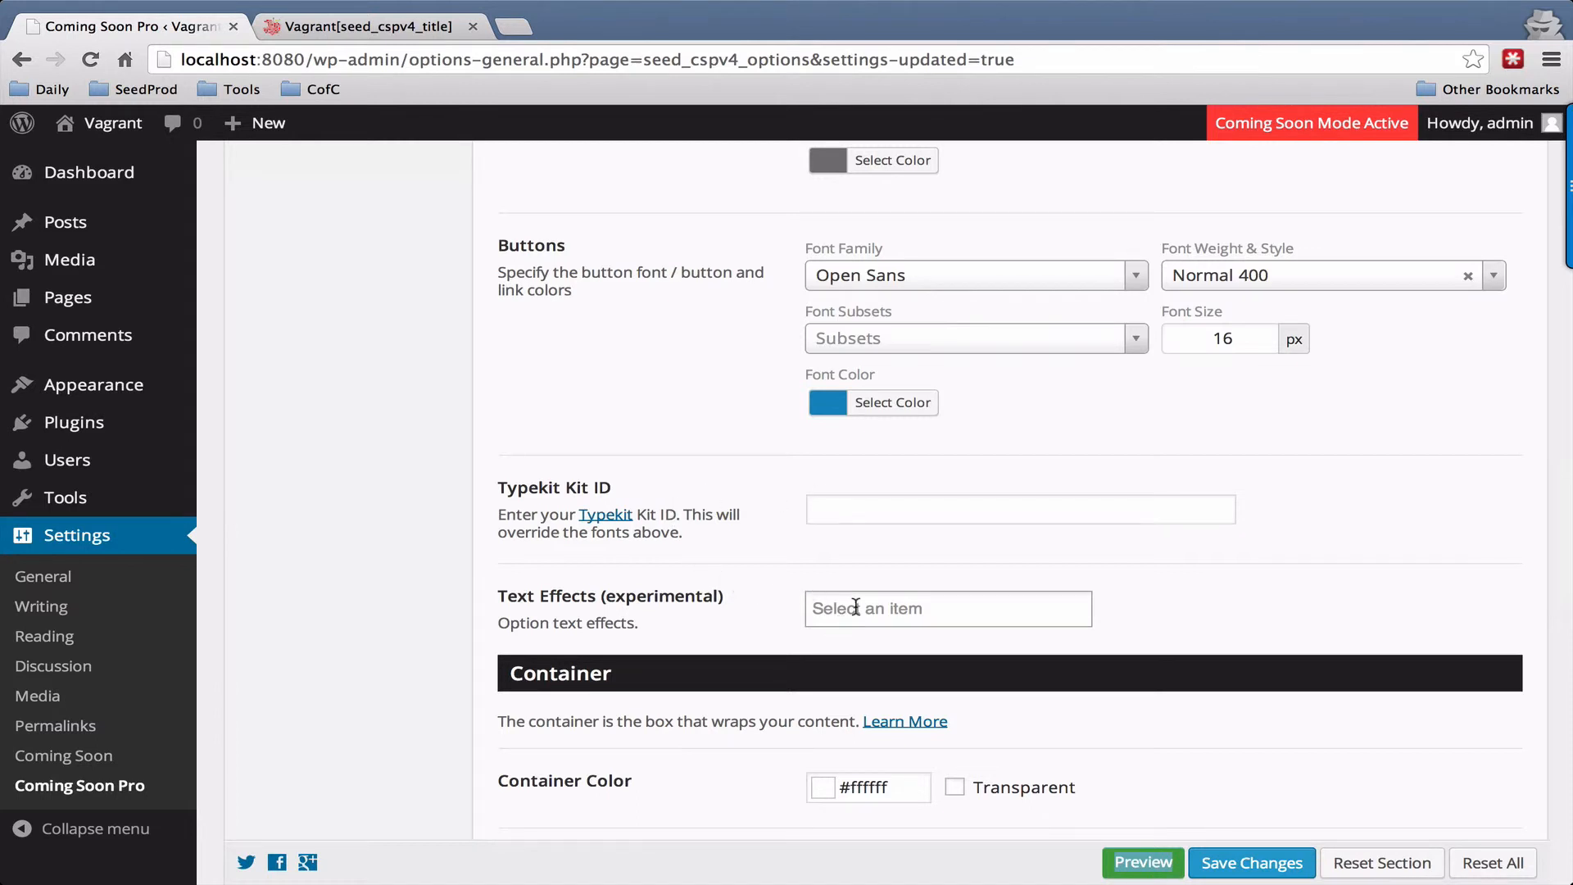
{"action": "mouse_move", "coordinate": [807, 608]}
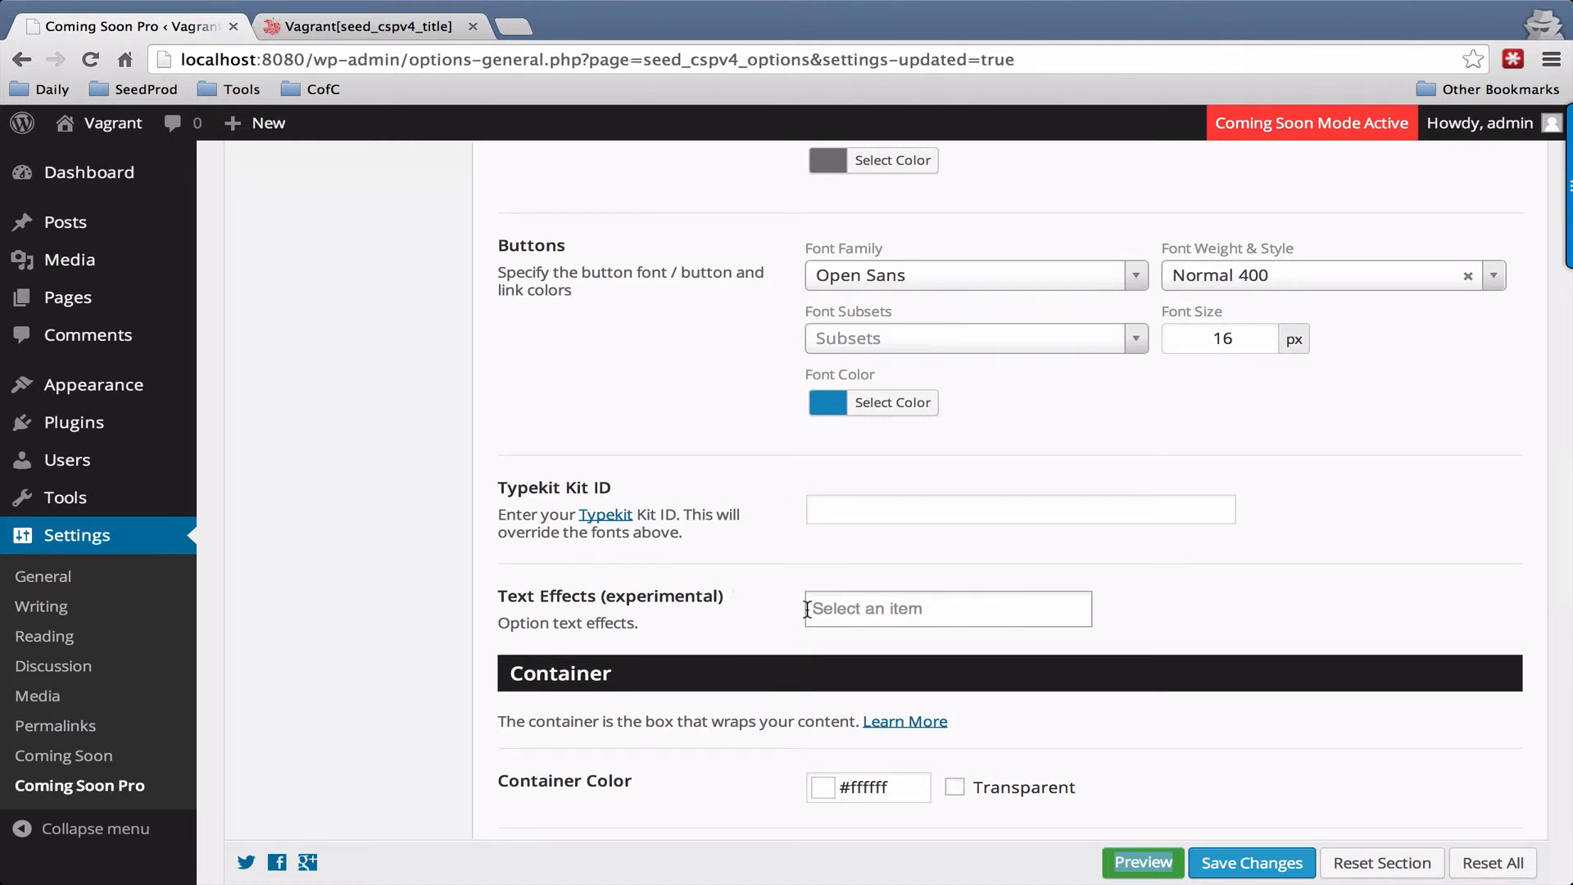
{"action": "scroll", "scroll_direction": "down", "scroll_amount": 3}
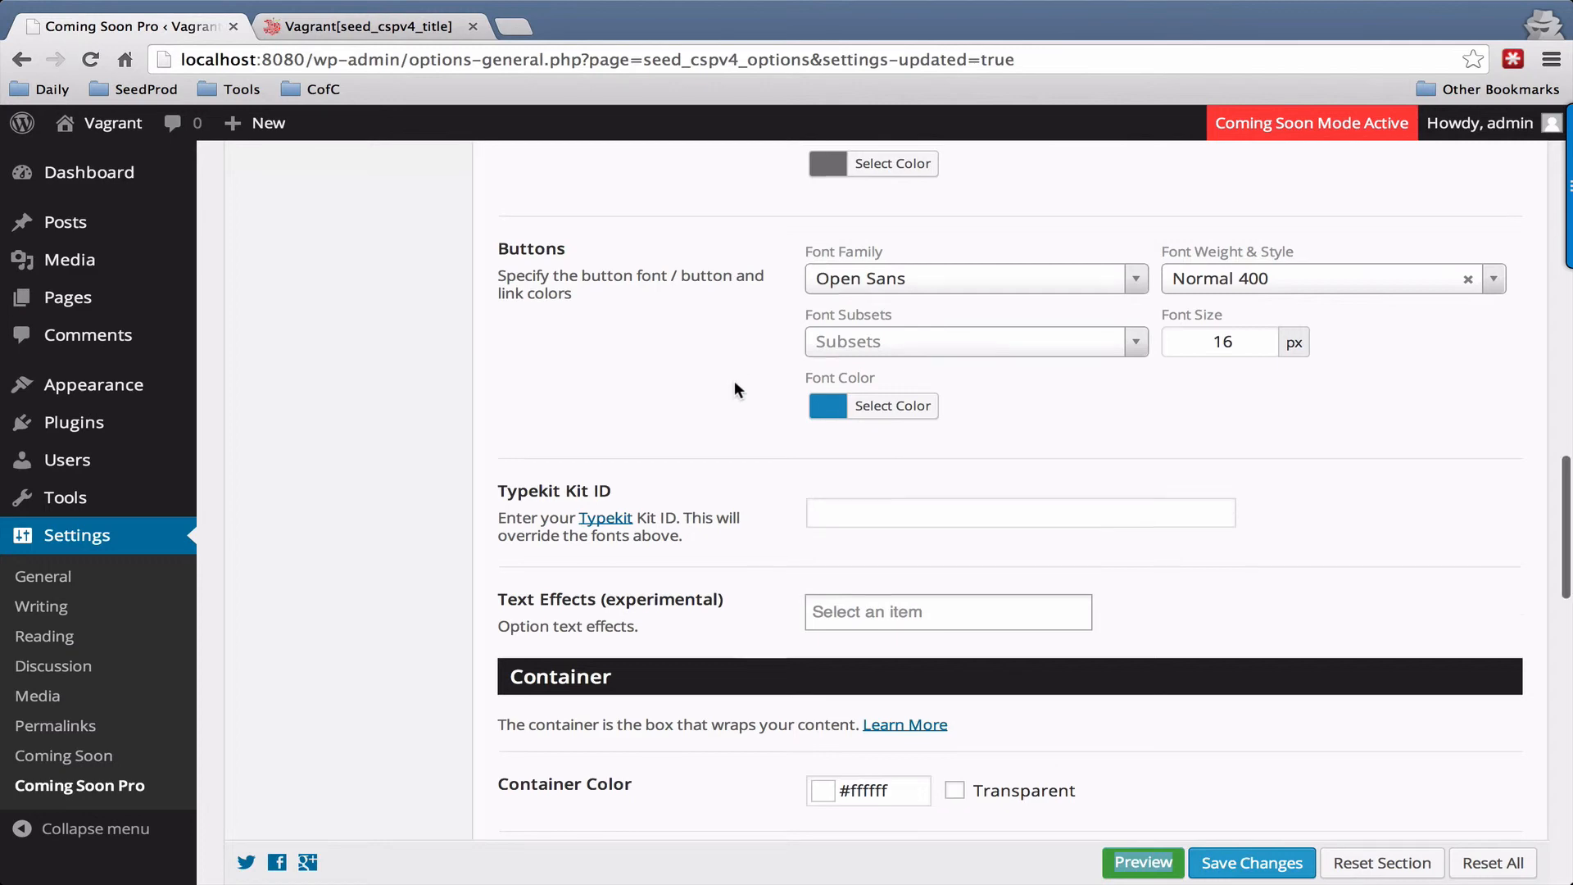